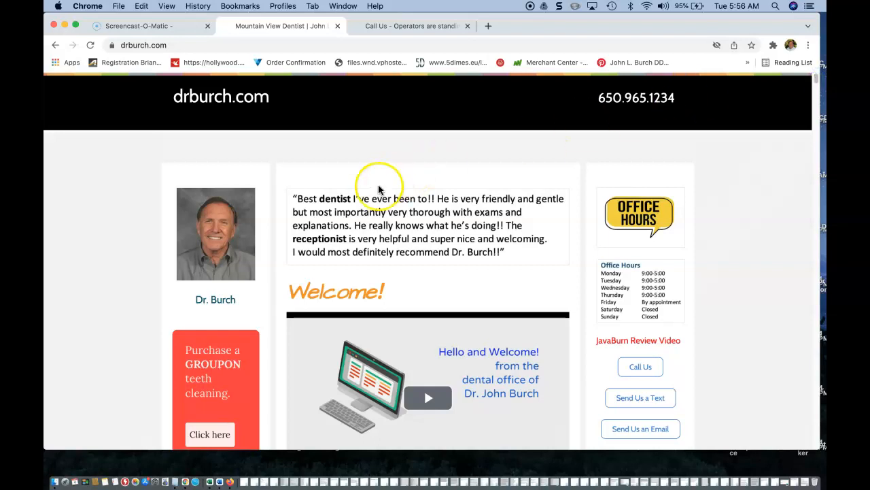
mouse_move(247, 348)
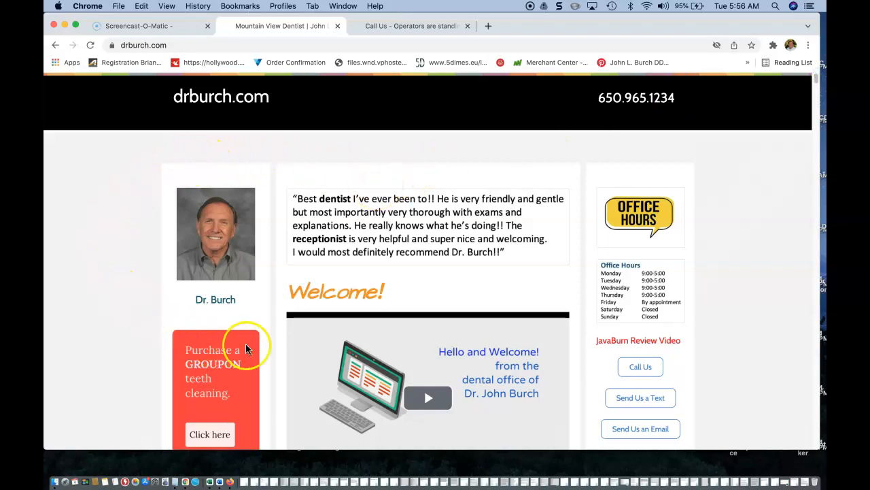
mouse_move(309, 221)
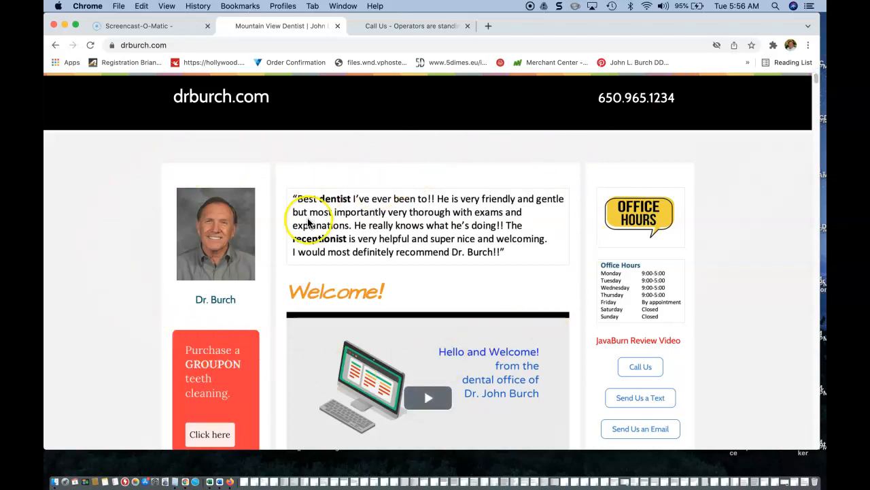
mouse_move(610, 269)
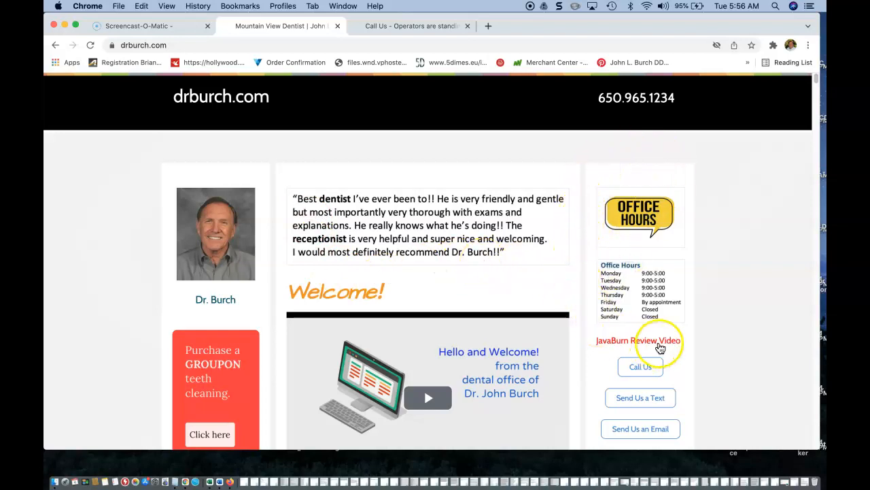
mouse_move(814, 82)
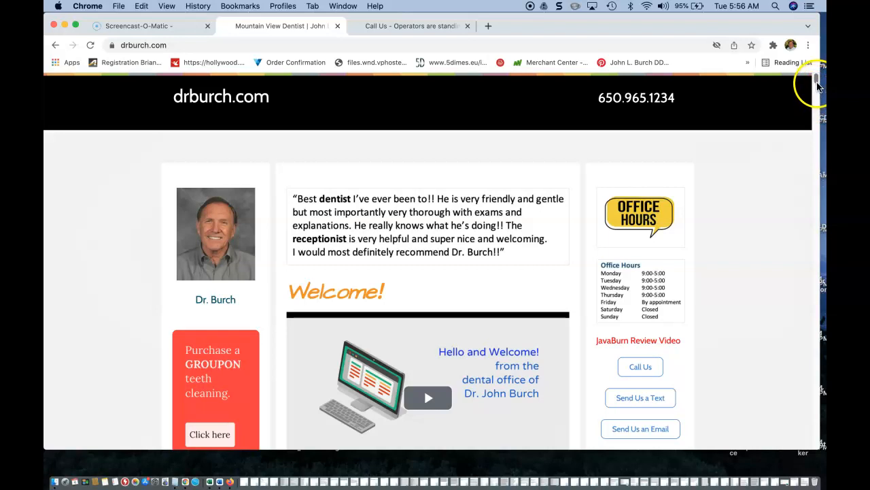
- Scroll the drburch.com homepage down to Recent Reviews and the Request Treatment button
scroll(down, 3)
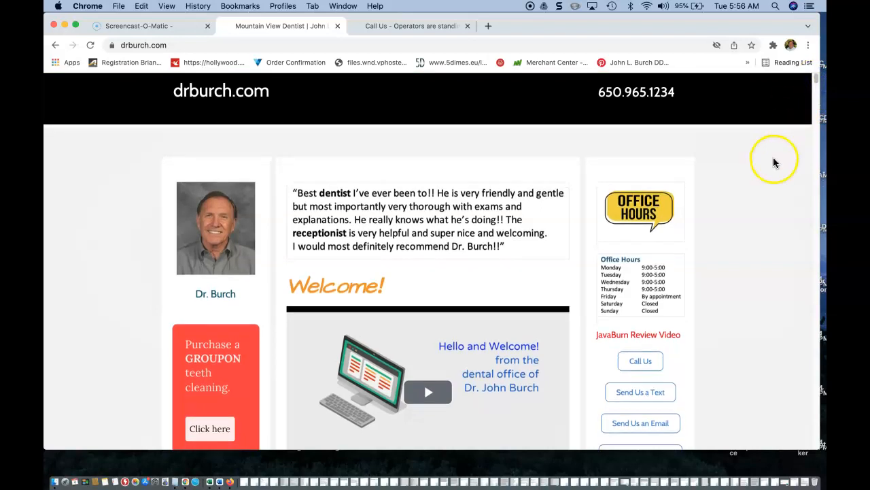
scroll(down, 3)
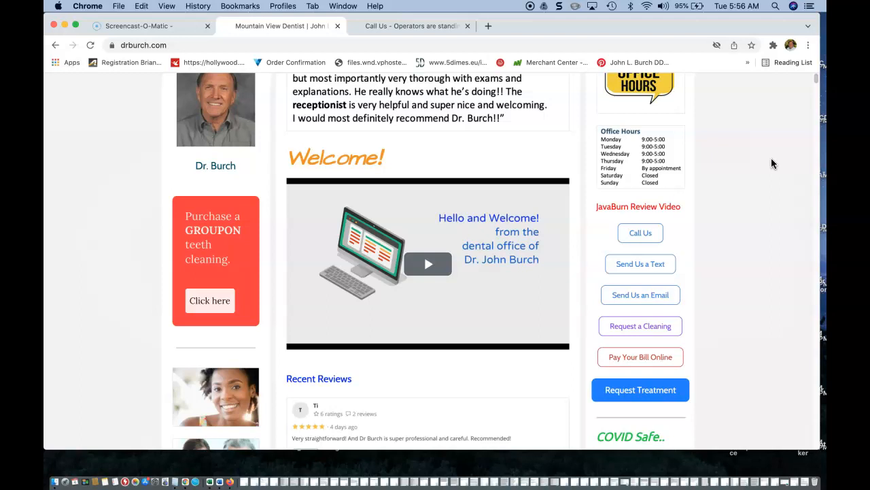
click(640, 233)
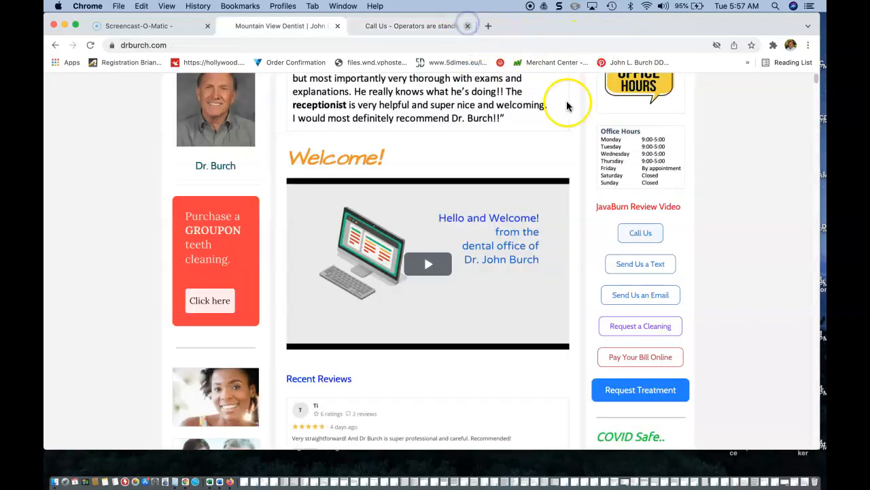
click(640, 264)
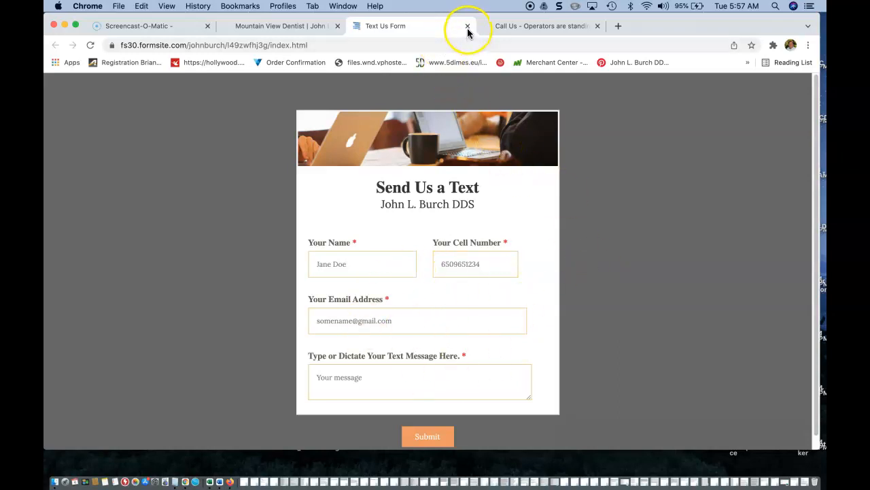
click(465, 26)
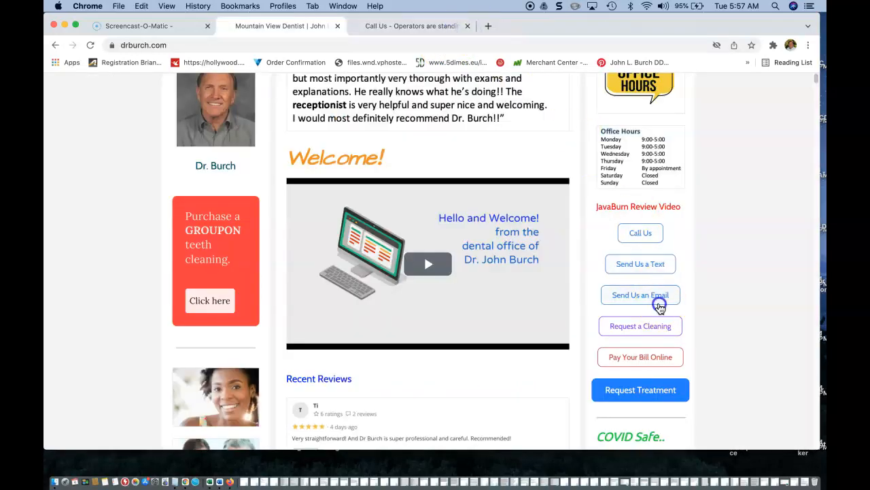
- Use 'Send Us an Email' to open a Gmail draft addressed to the dental office
click(640, 294)
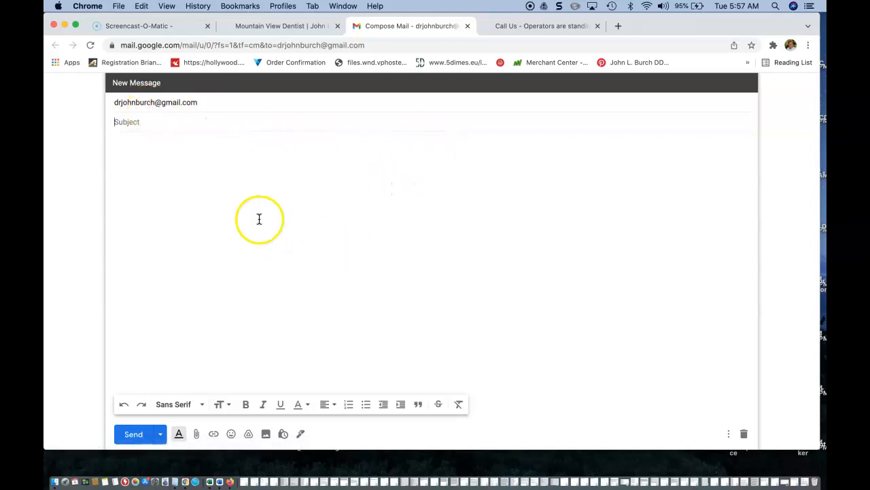
mouse_move(184, 279)
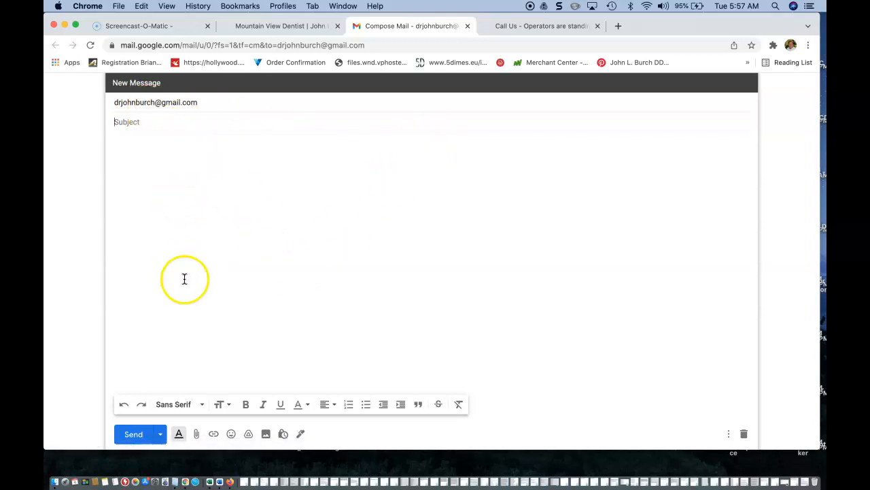
mouse_move(657, 277)
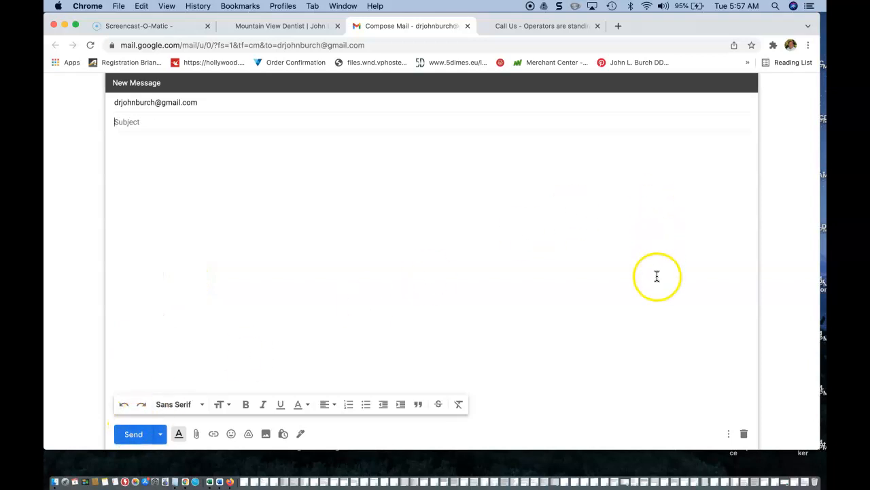
- Close the Gmail draft and open Groupon's $28 dental exam, X-ray and cleaning deal
click(491, 26)
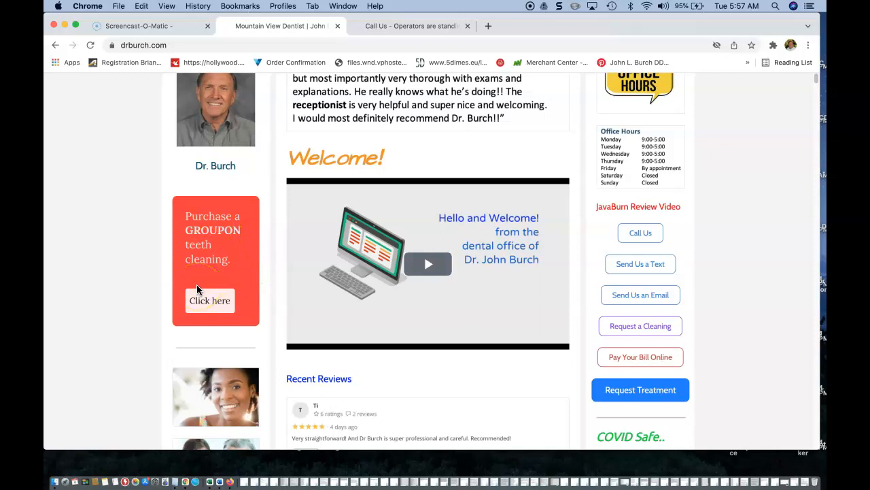
mouse_move(206, 305)
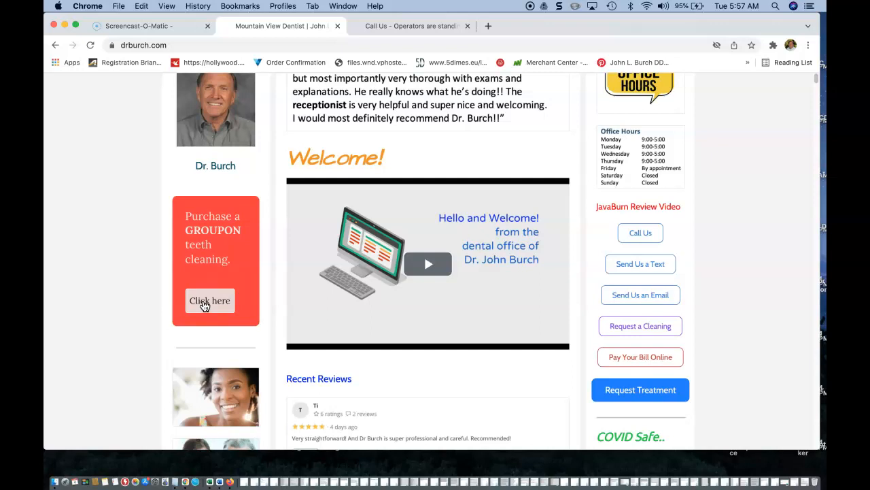
click(210, 301)
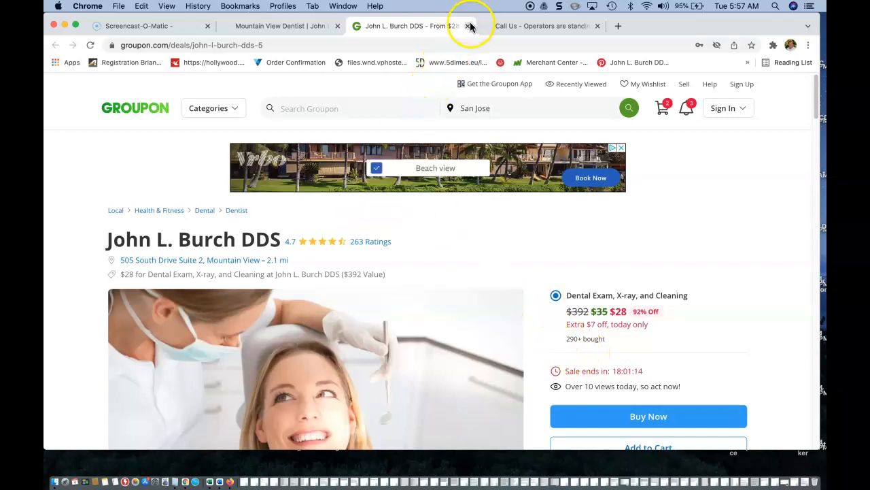
mouse_move(469, 26)
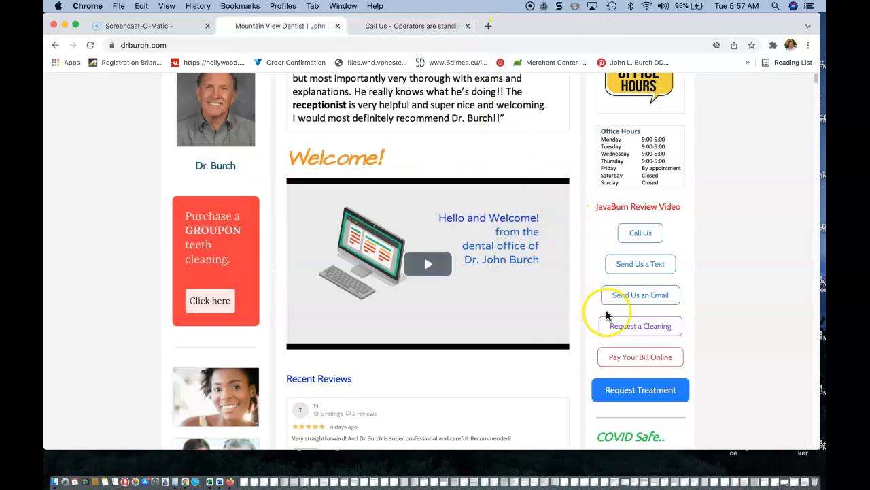
click(639, 325)
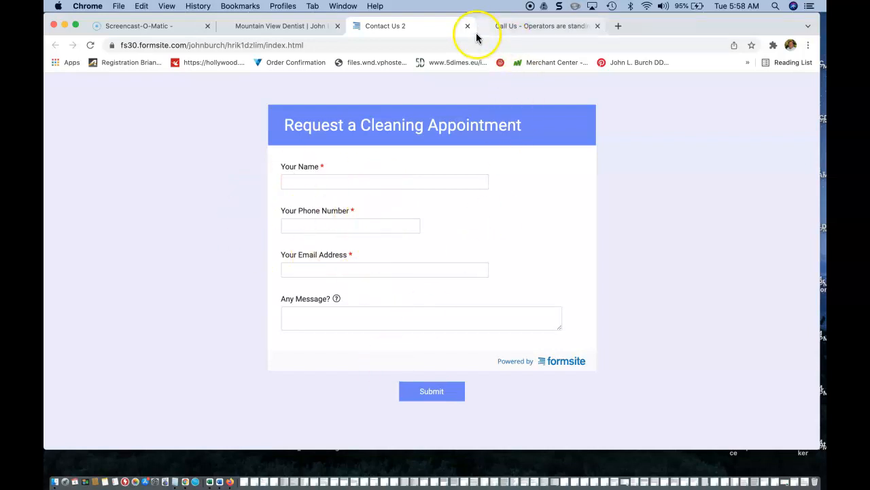
click(468, 25)
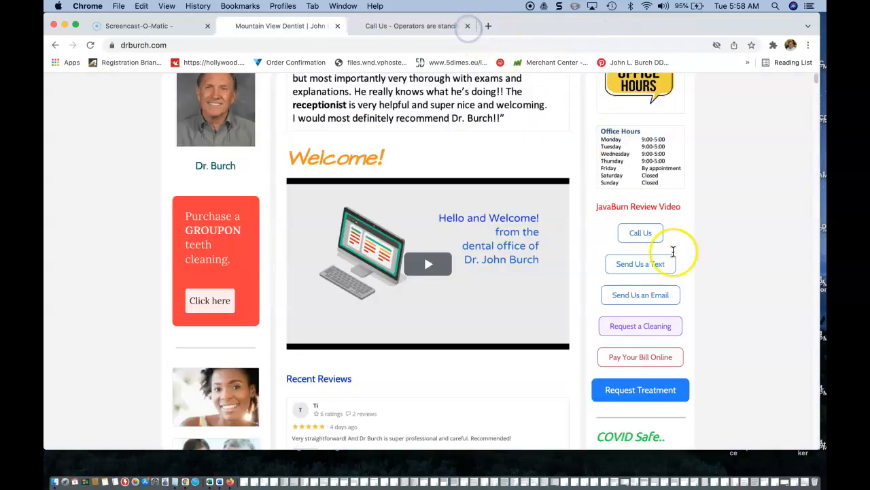
click(640, 390)
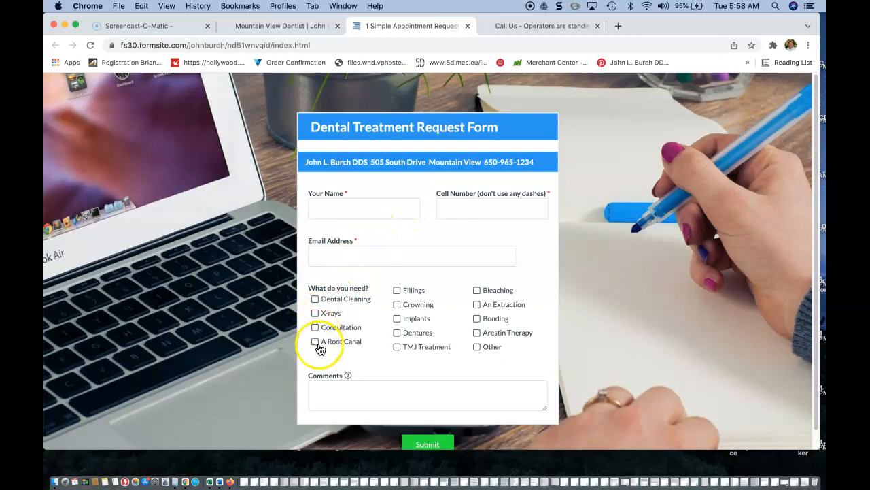
mouse_move(397, 325)
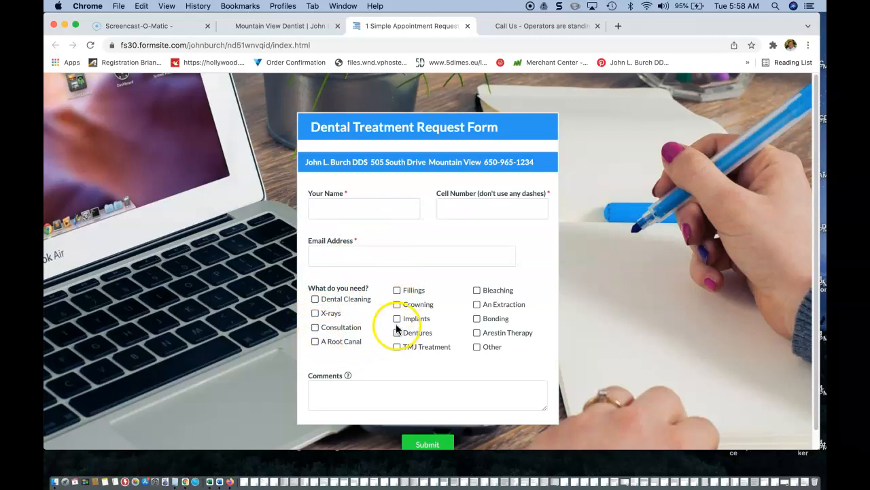
mouse_move(478, 313)
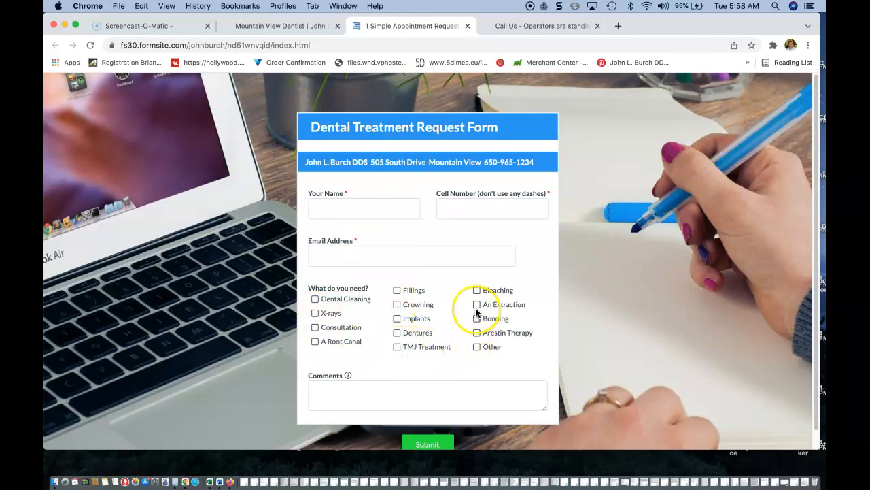
mouse_move(448, 331)
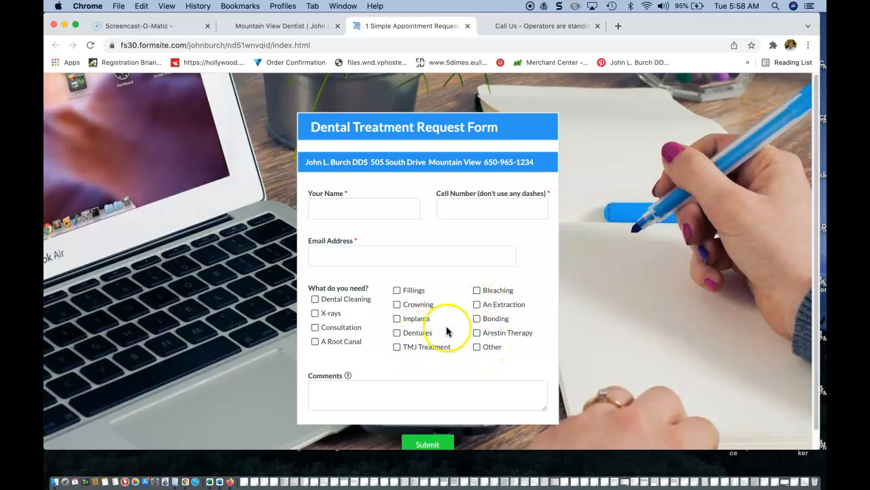
mouse_move(400, 386)
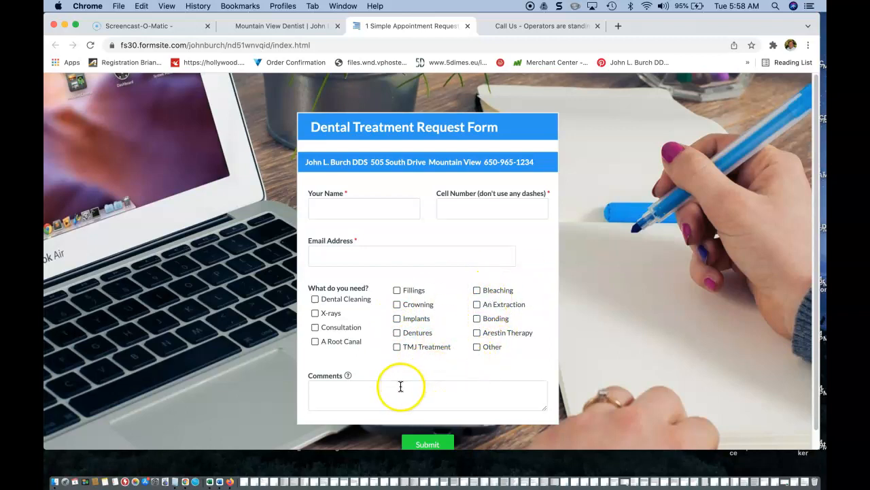
mouse_move(468, 61)
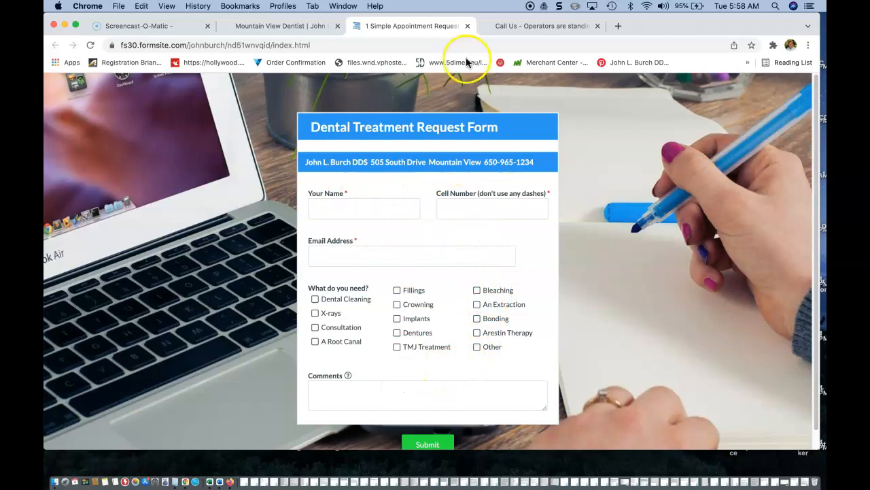
click(286, 26)
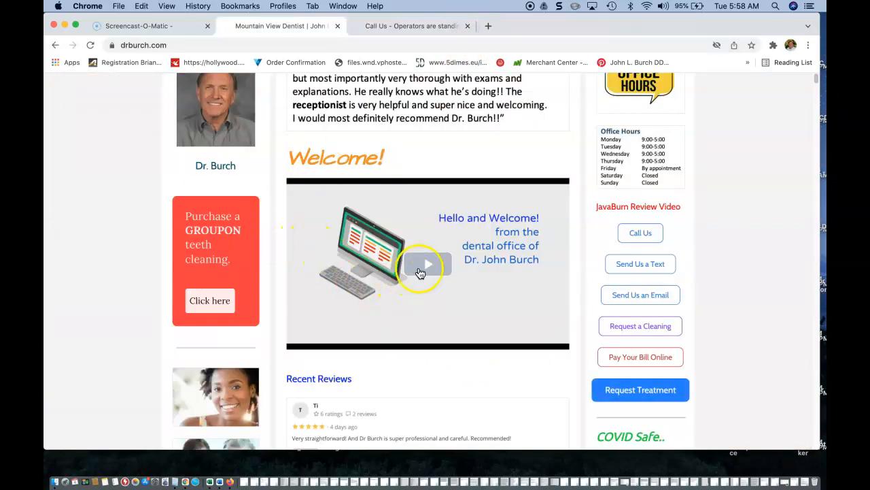
- Play and pause the welcome video, then scroll to the Teeth Cleaning and Your Health video
click(425, 264)
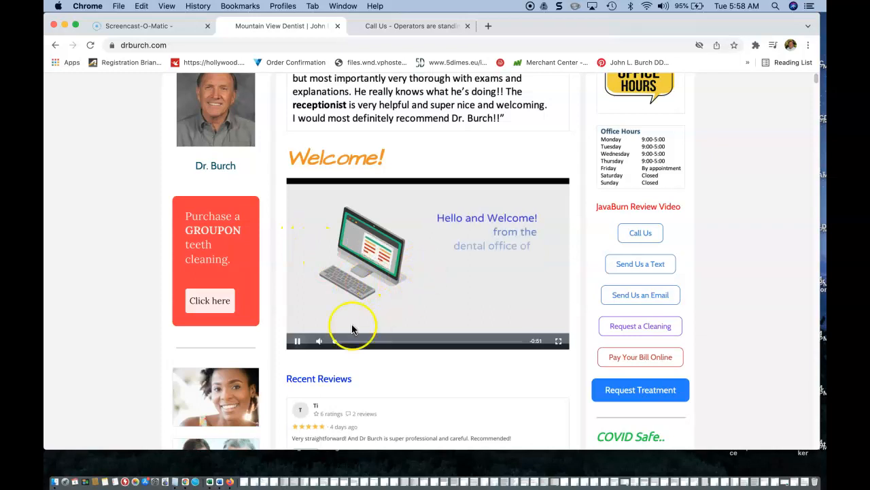
click(299, 341)
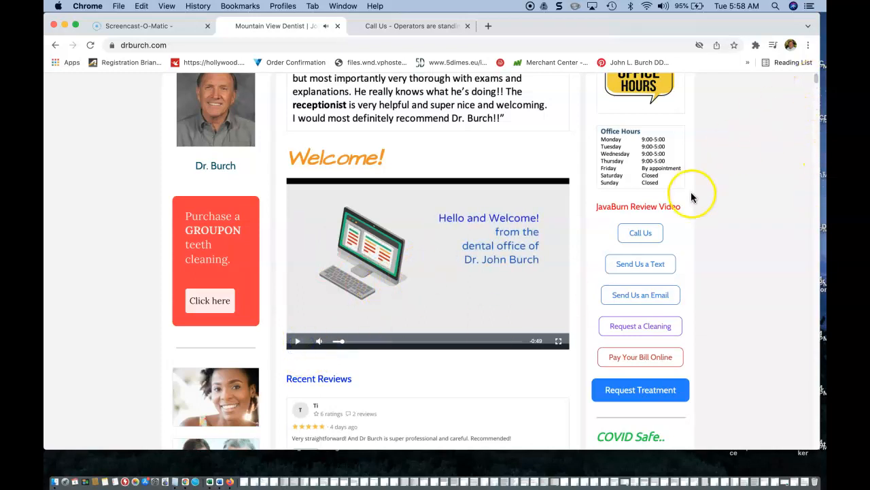
scroll(down, 3)
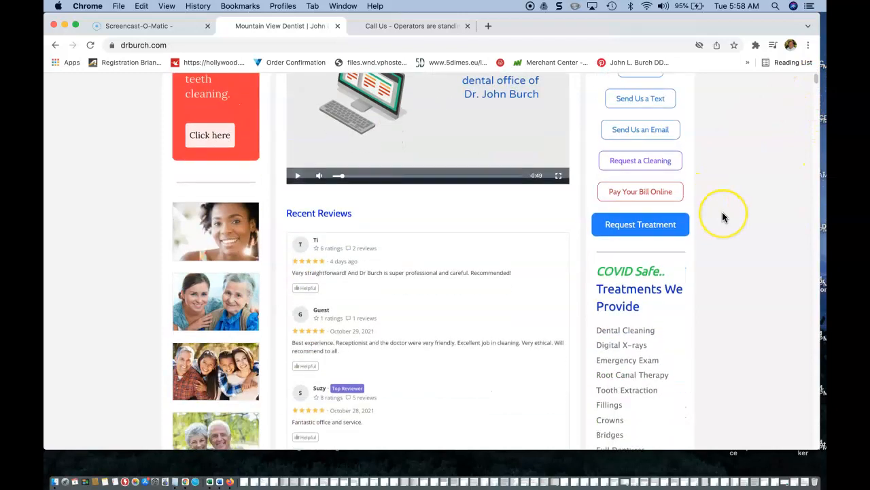
scroll(down, 3)
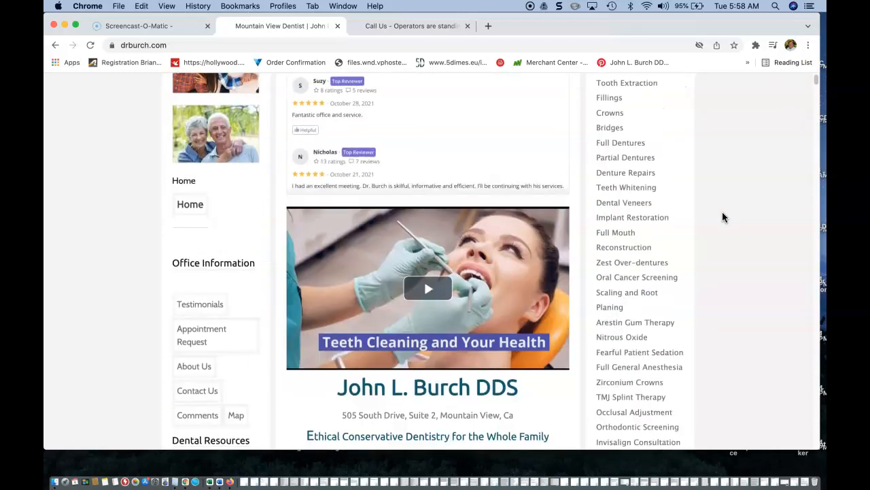
scroll(down, 3)
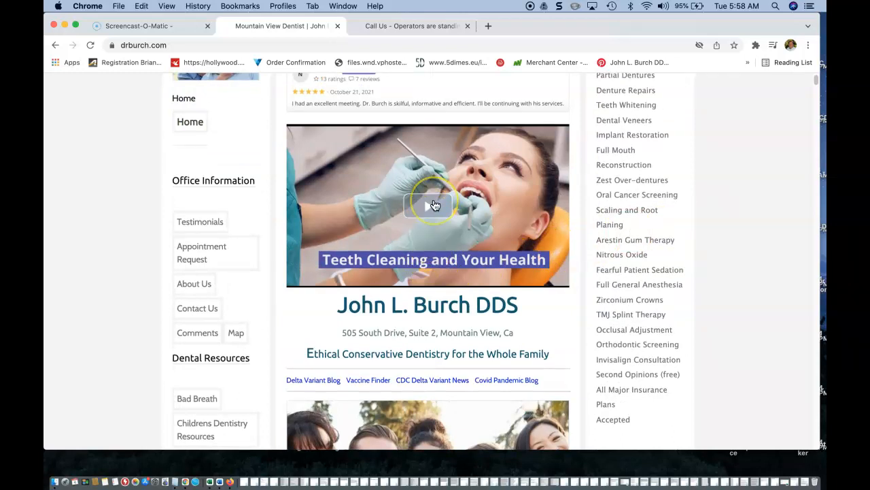
mouse_move(418, 206)
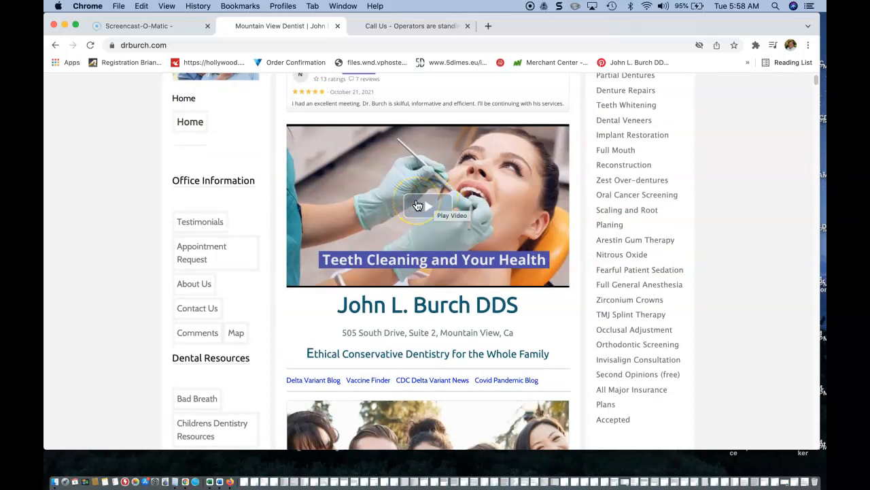
mouse_move(759, 244)
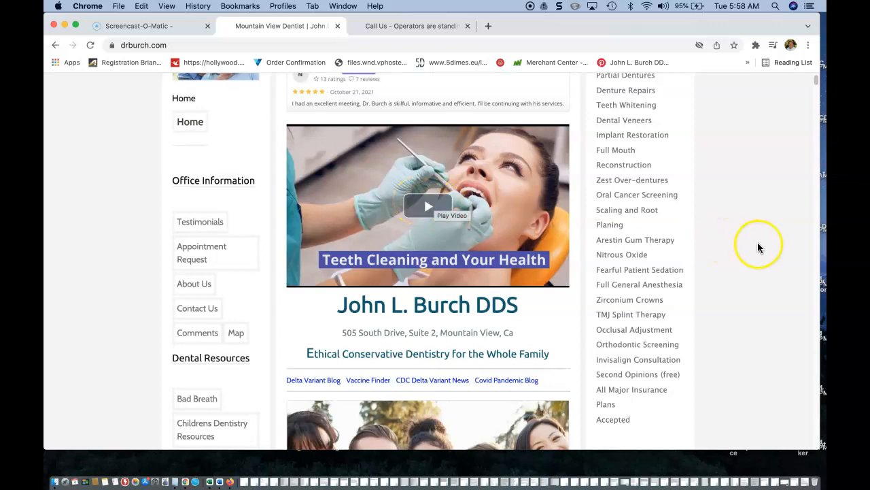
- Scroll past the COVID links and testimonials to the patient reviews and resources list
scroll(down, 3)
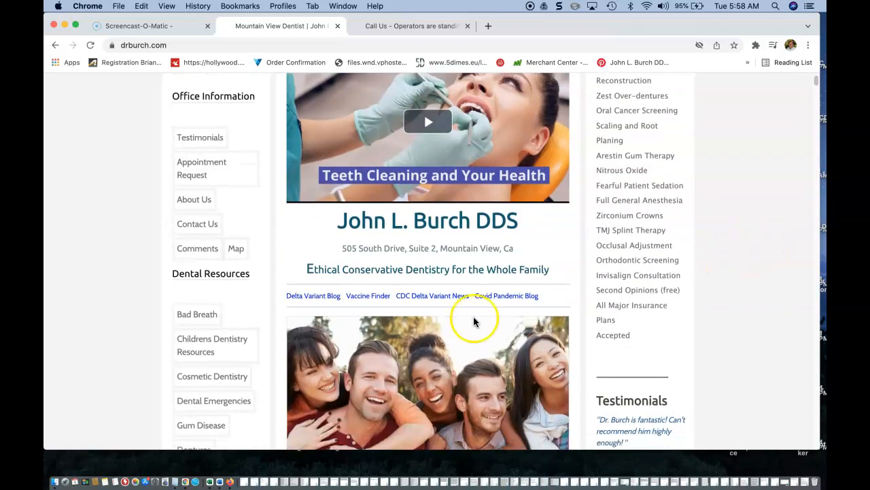
mouse_move(428, 299)
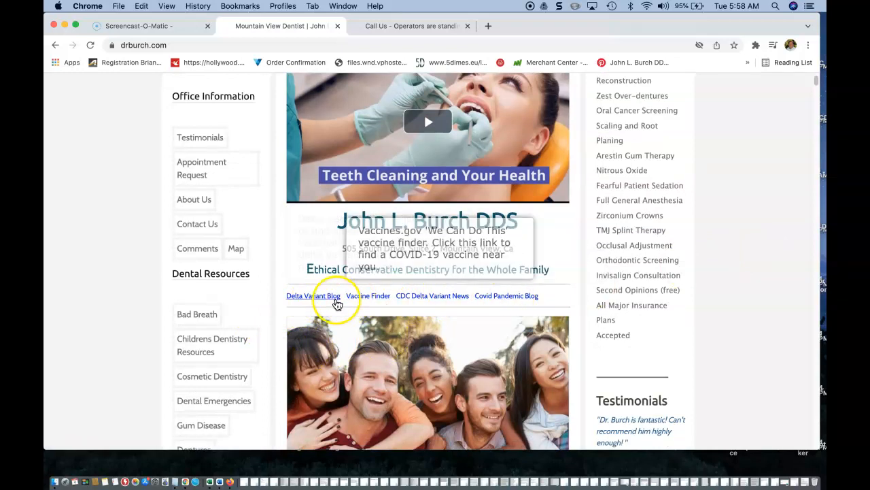
mouse_move(367, 300)
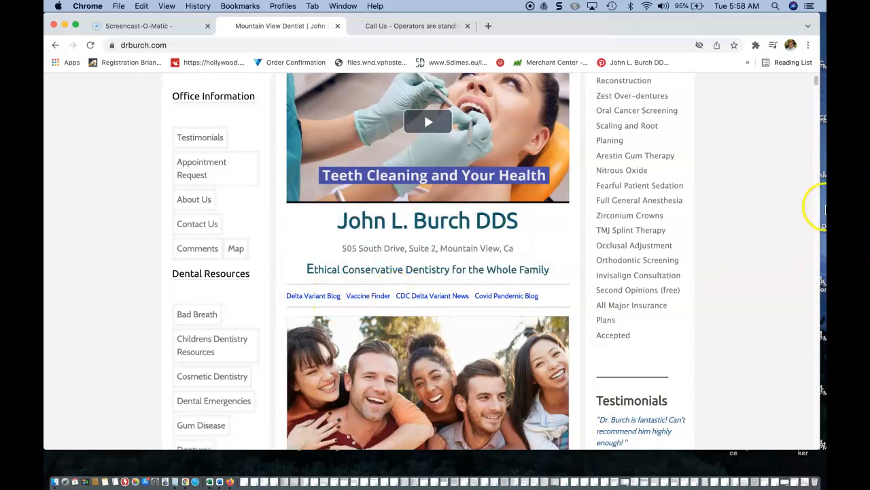
scroll(down, 3)
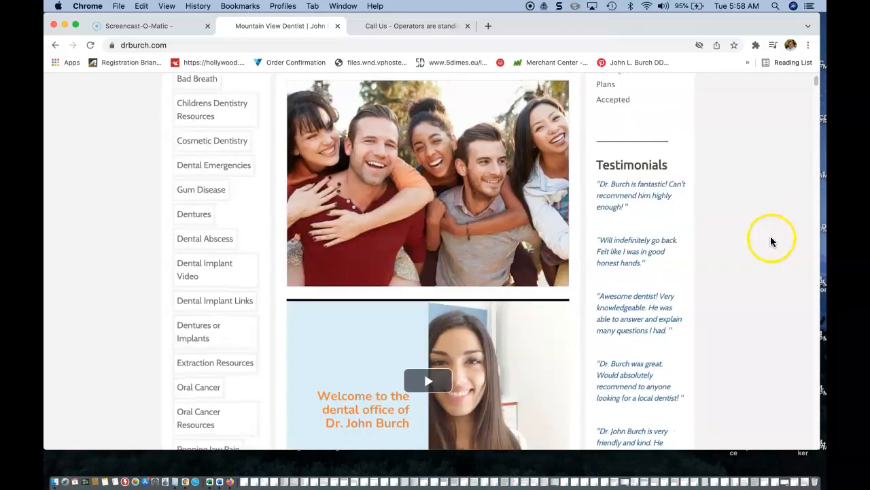
scroll(down, 3)
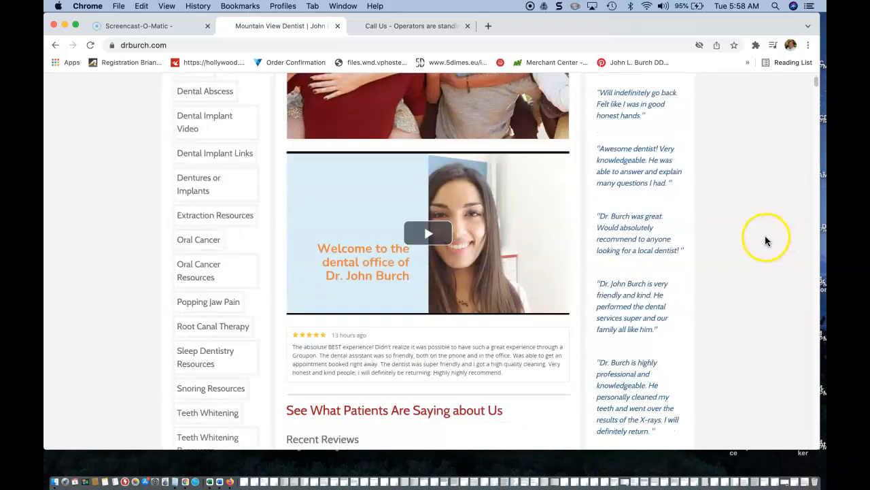
scroll(down, 3)
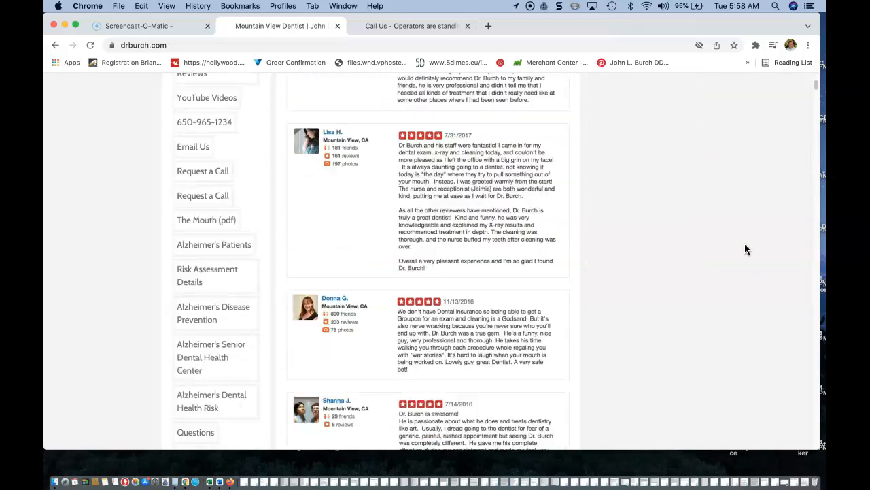
- Scroll past the 5.0 ratings summary and embedded tweet to the office description and map
scroll(down, 3)
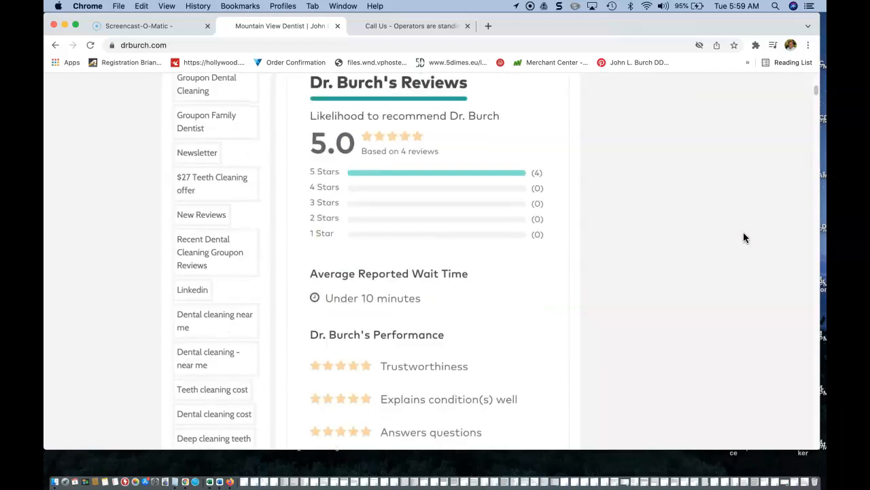
scroll(down, 3)
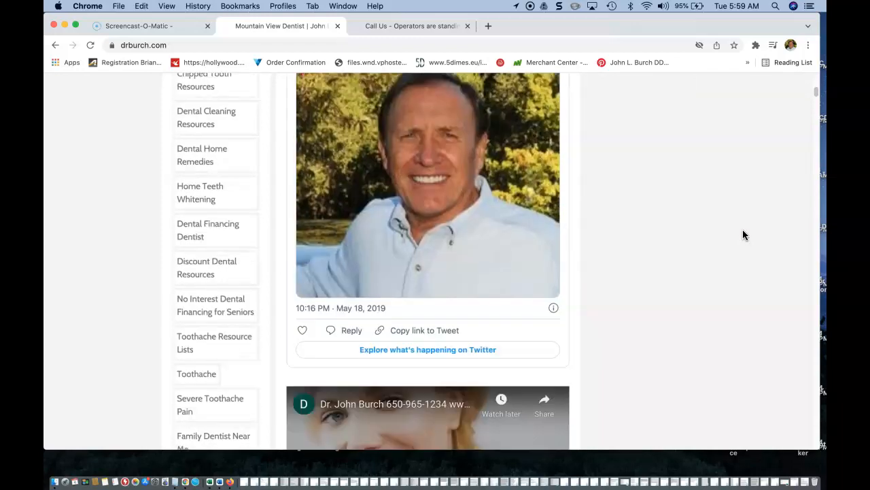
scroll(down, 3)
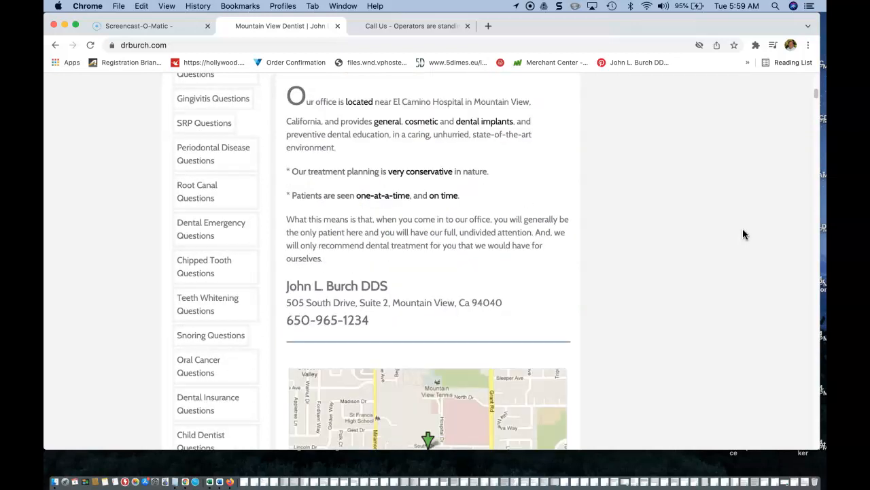
mouse_move(427, 168)
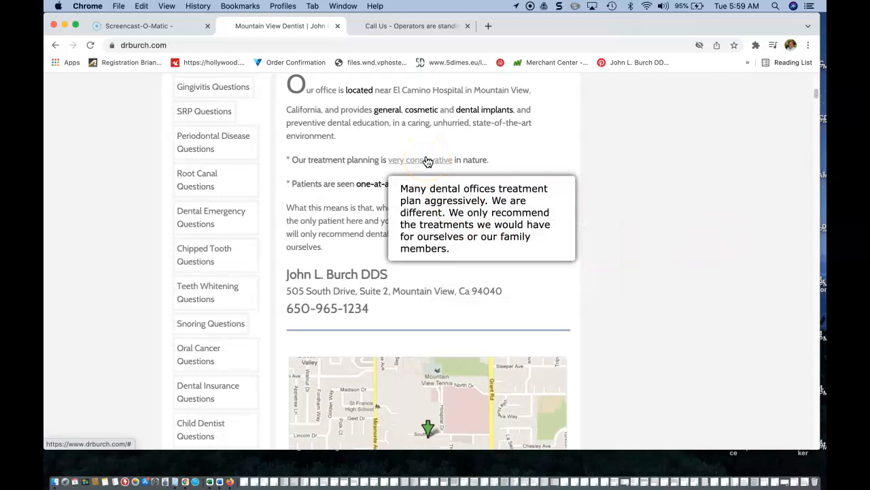
mouse_move(425, 161)
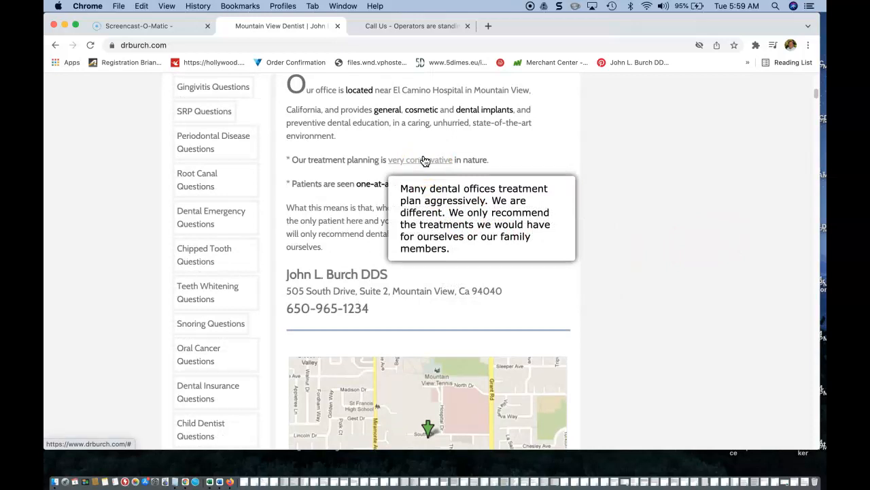
mouse_move(371, 184)
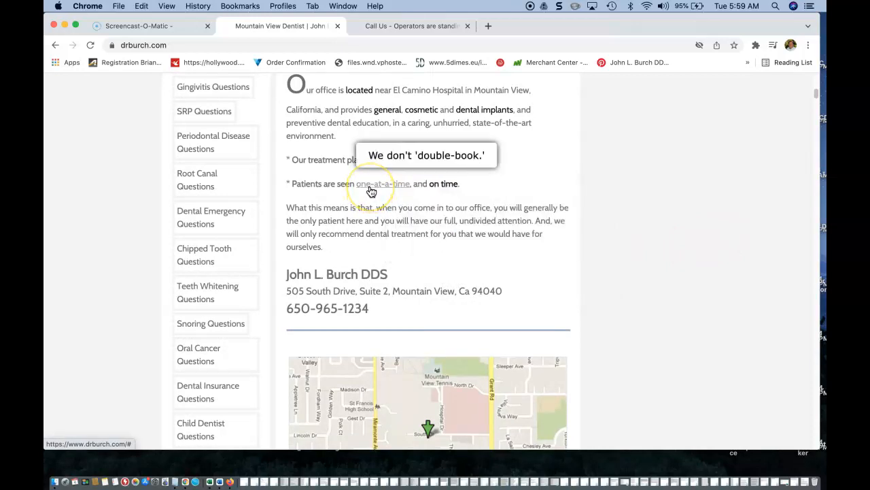
mouse_move(437, 188)
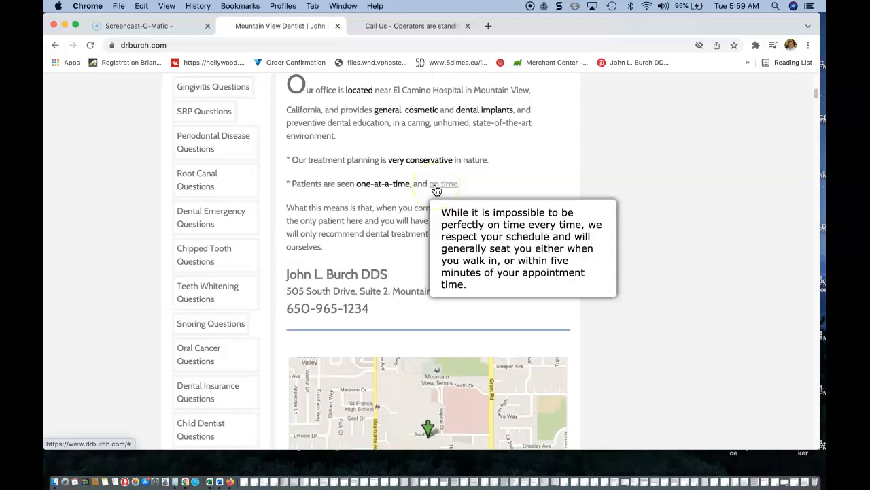
- Scroll past the map and YouTube video to the Mountain View forecast, then back up
scroll(down, 3)
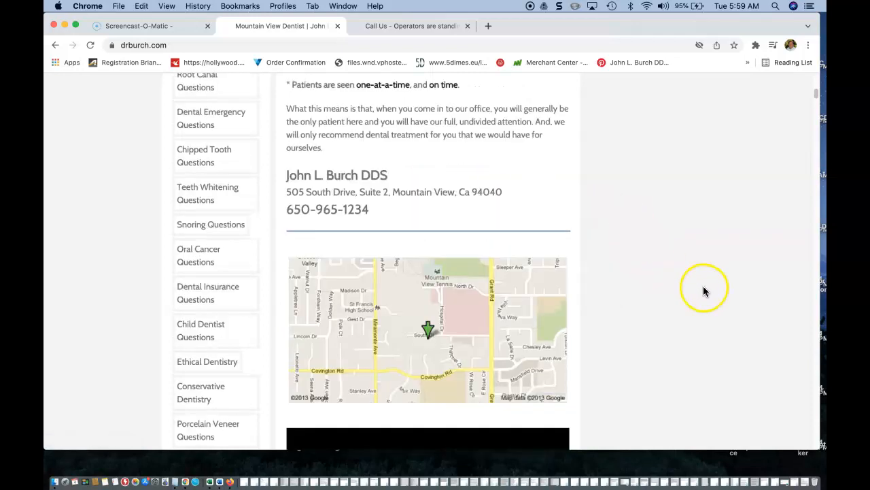
scroll(down, 3)
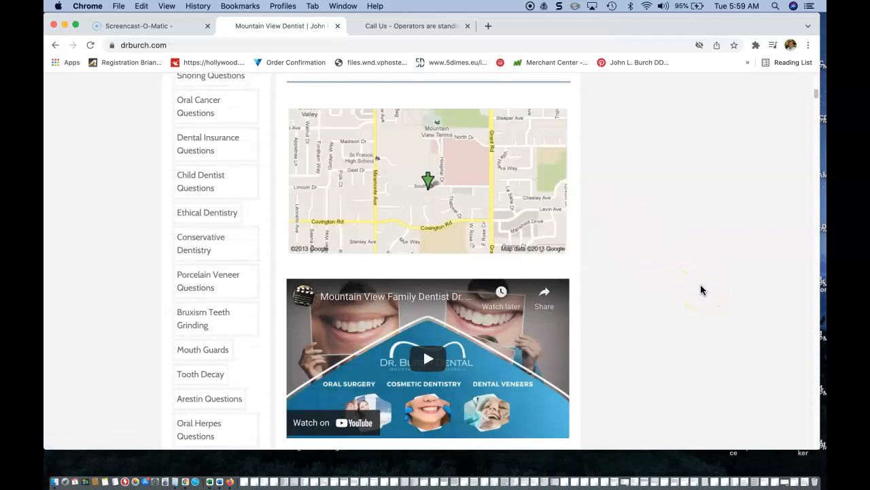
scroll(down, 3)
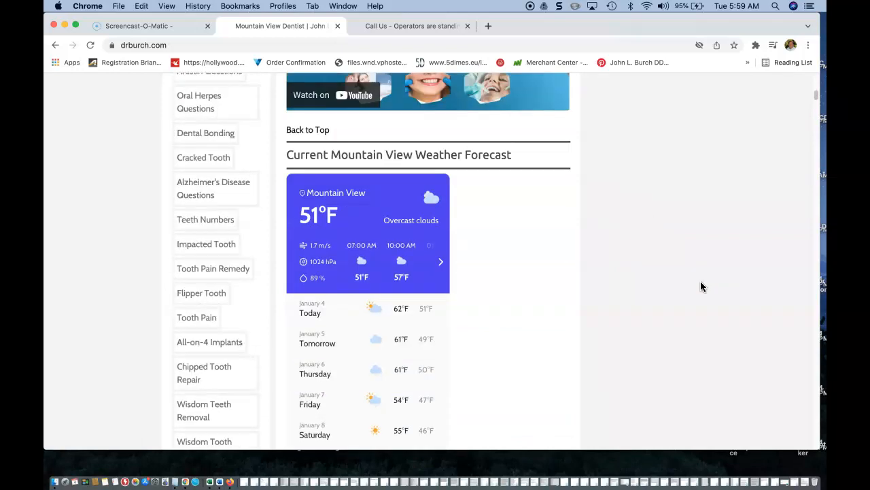
mouse_move(510, 310)
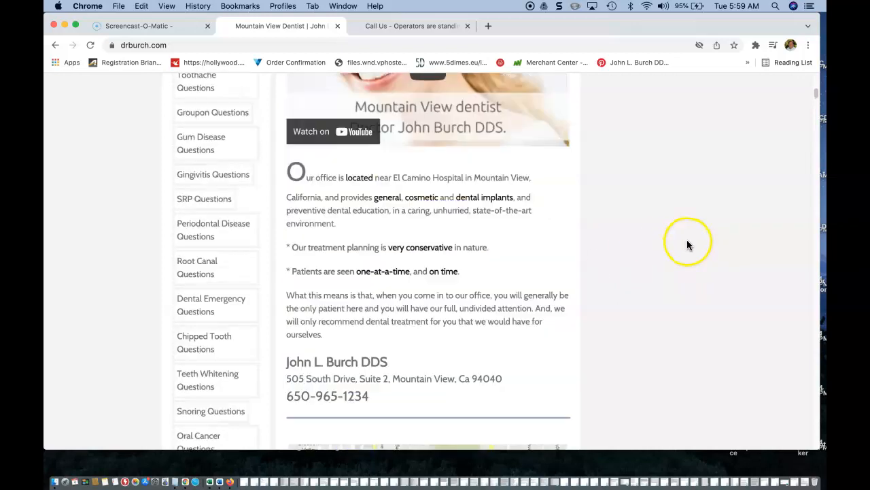
scroll(down, 3)
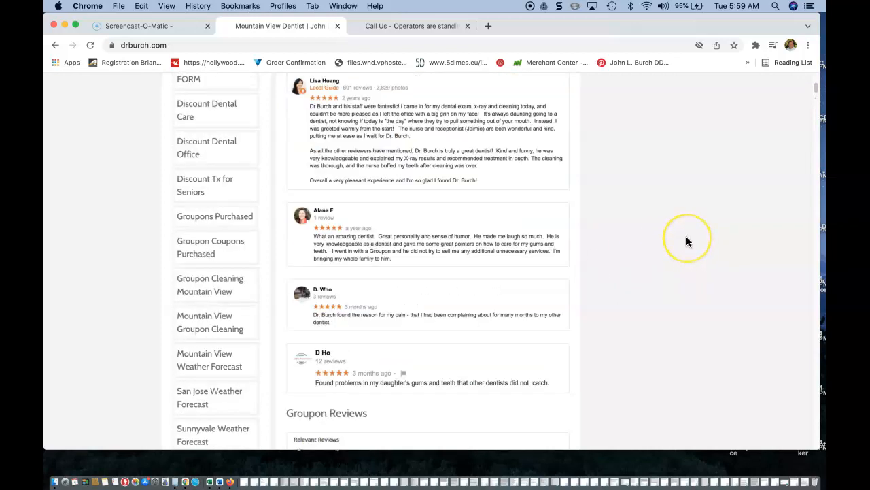
scroll(up, 3)
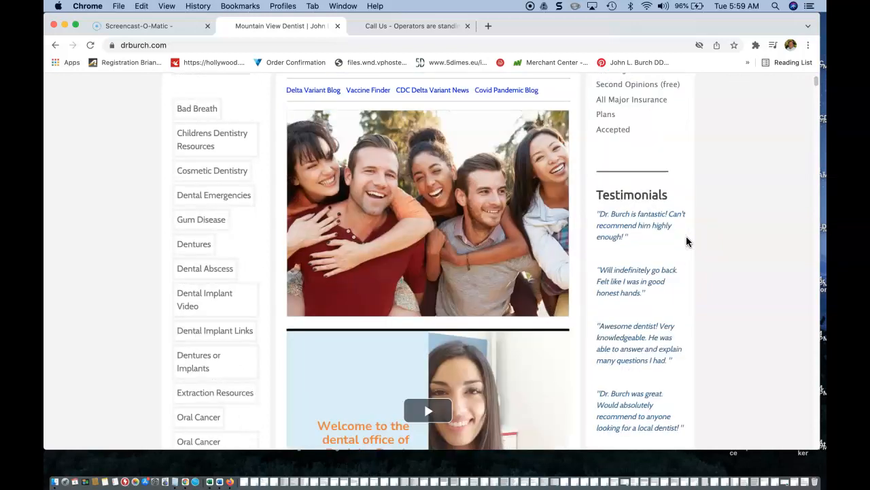